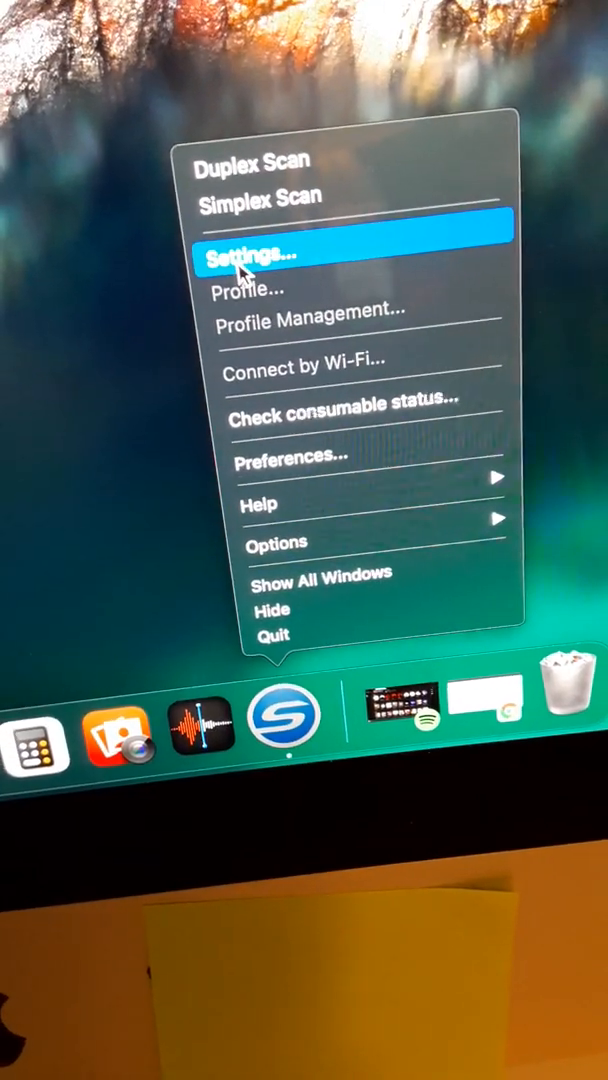
Step: Choose Settings… from the ScanSnap Manager Dock icon's menu to show scan settings
click(257, 249)
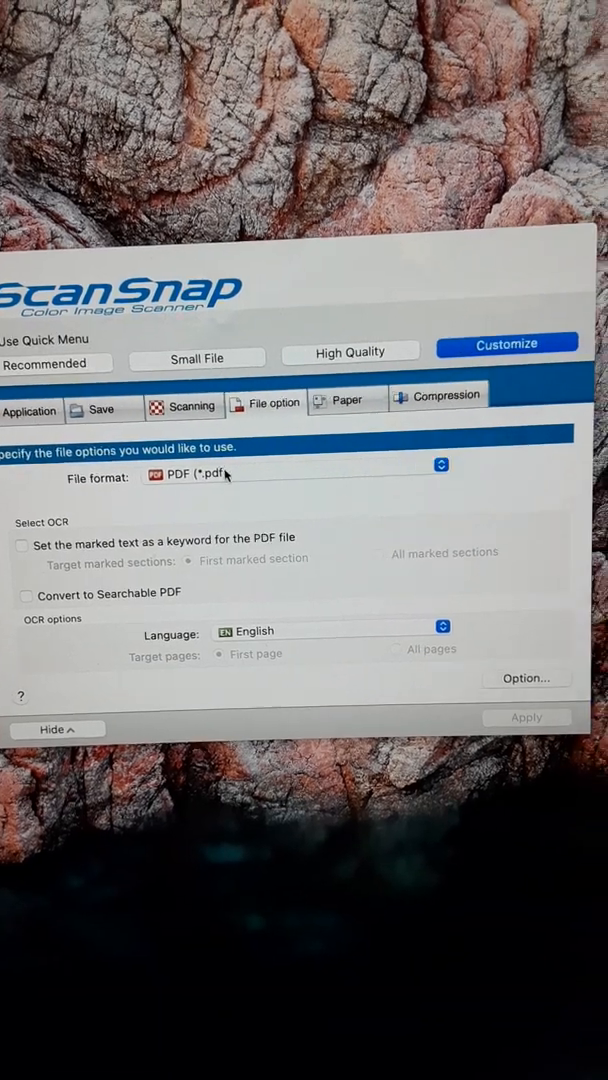
click(440, 464)
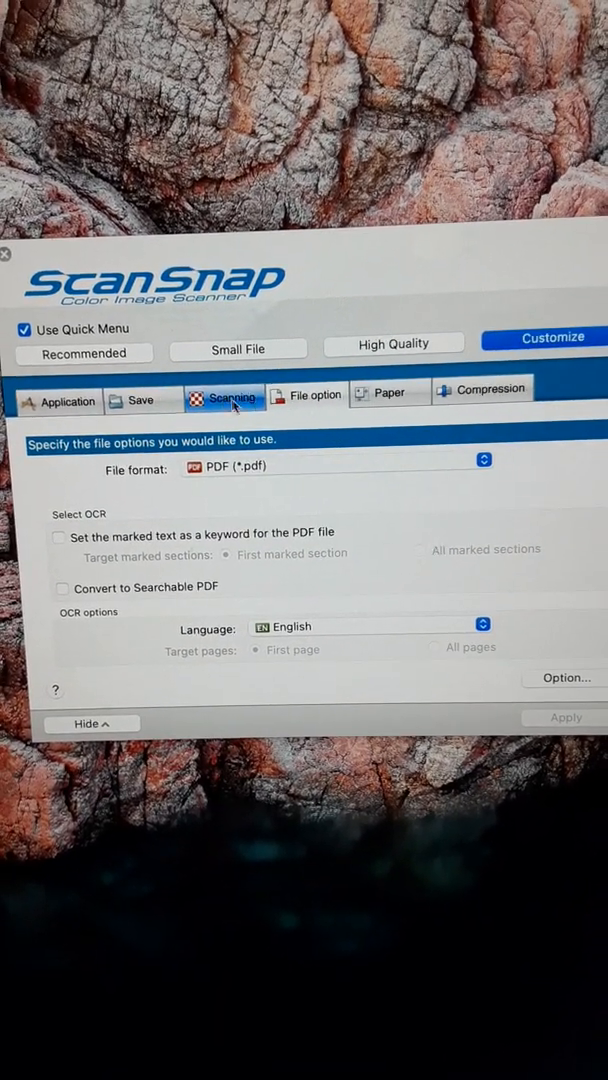
Step: Set Scanning side to Simplex Scan (Single-sided) on the Scanning tab
click(224, 398)
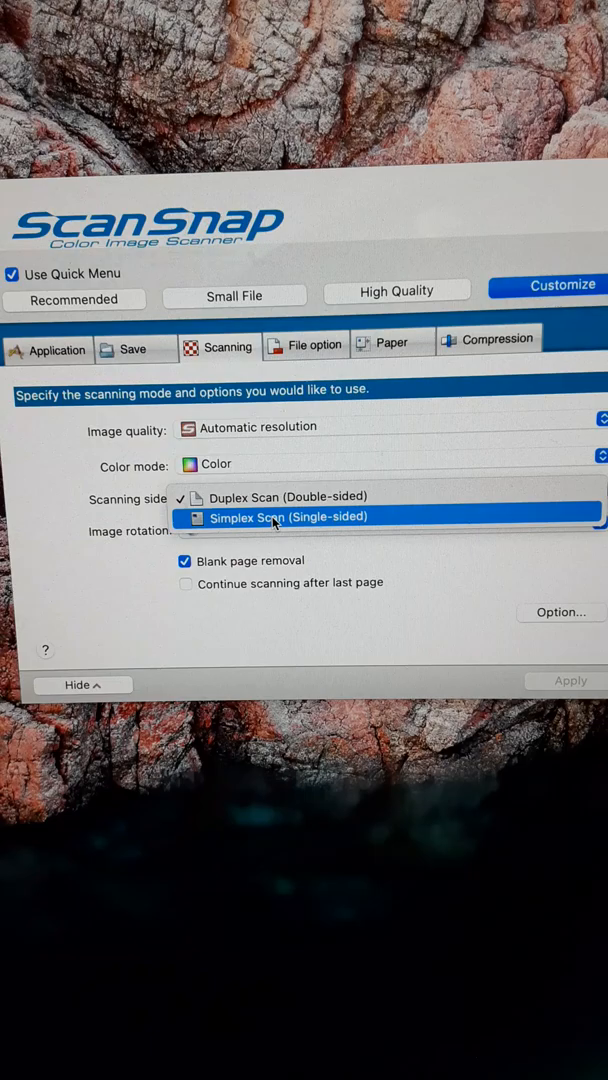
click(289, 516)
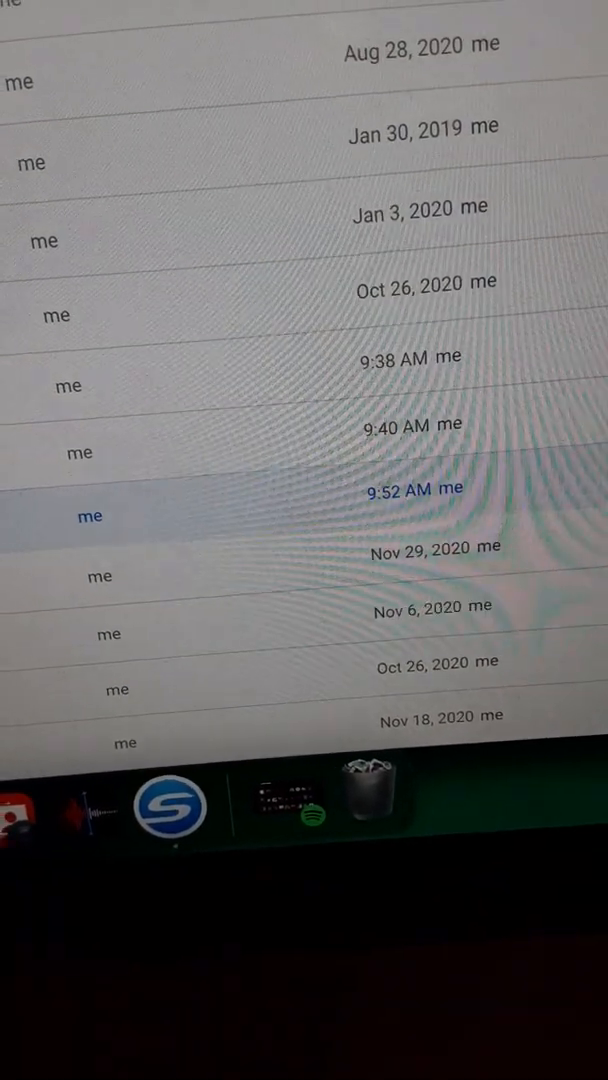
Step: Scroll the Google Drive file list to find the scan saved at 9:52 AM
scroll(down, 3)
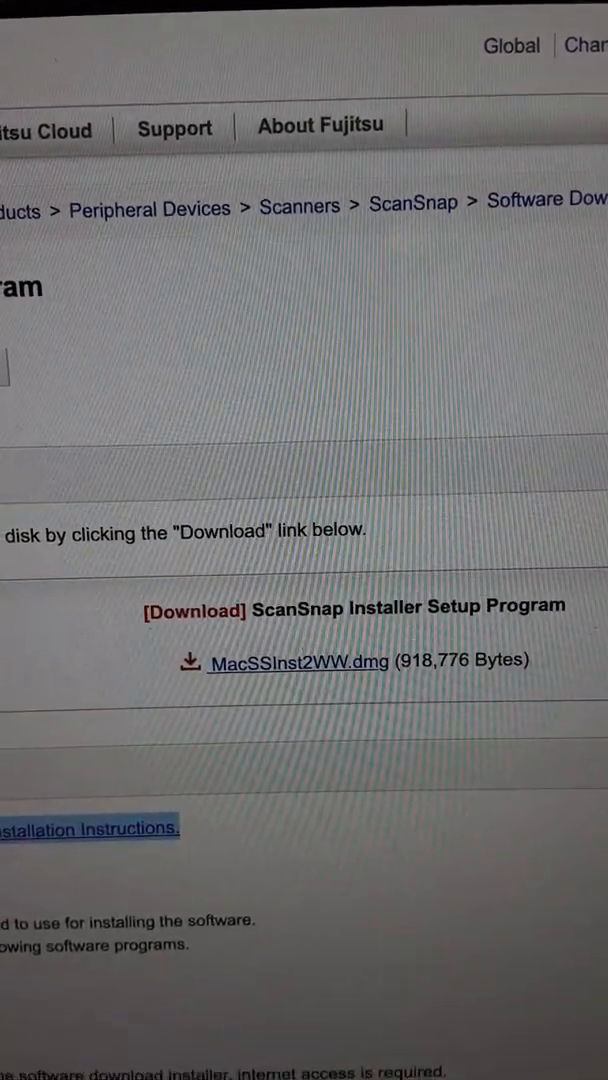
Step: Scroll the ScanSnap download page to the MacSSInst2WW.dmg installer link
scroll(down, 3)
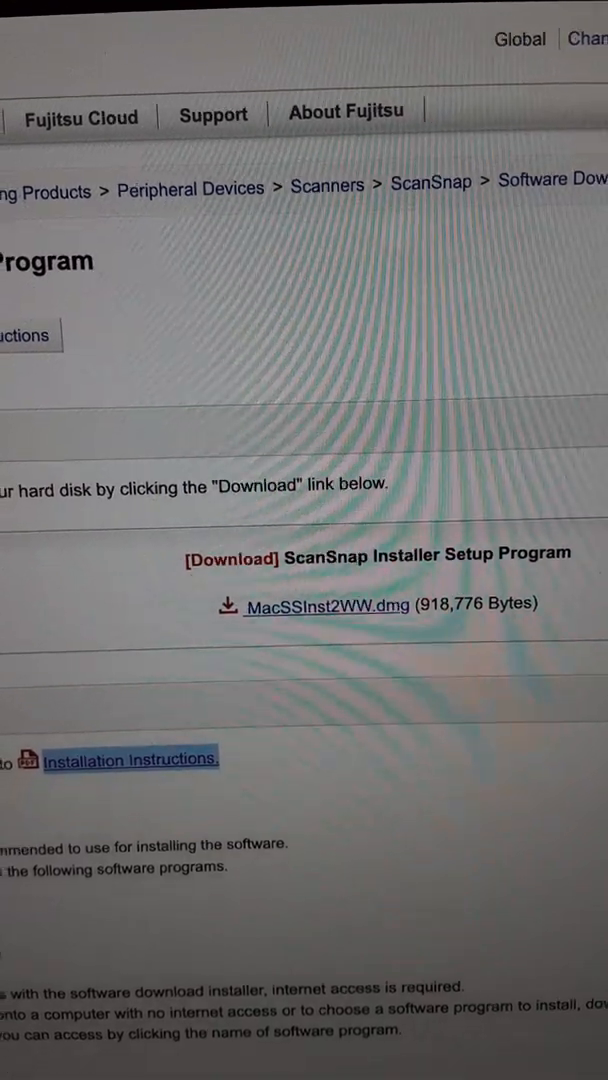